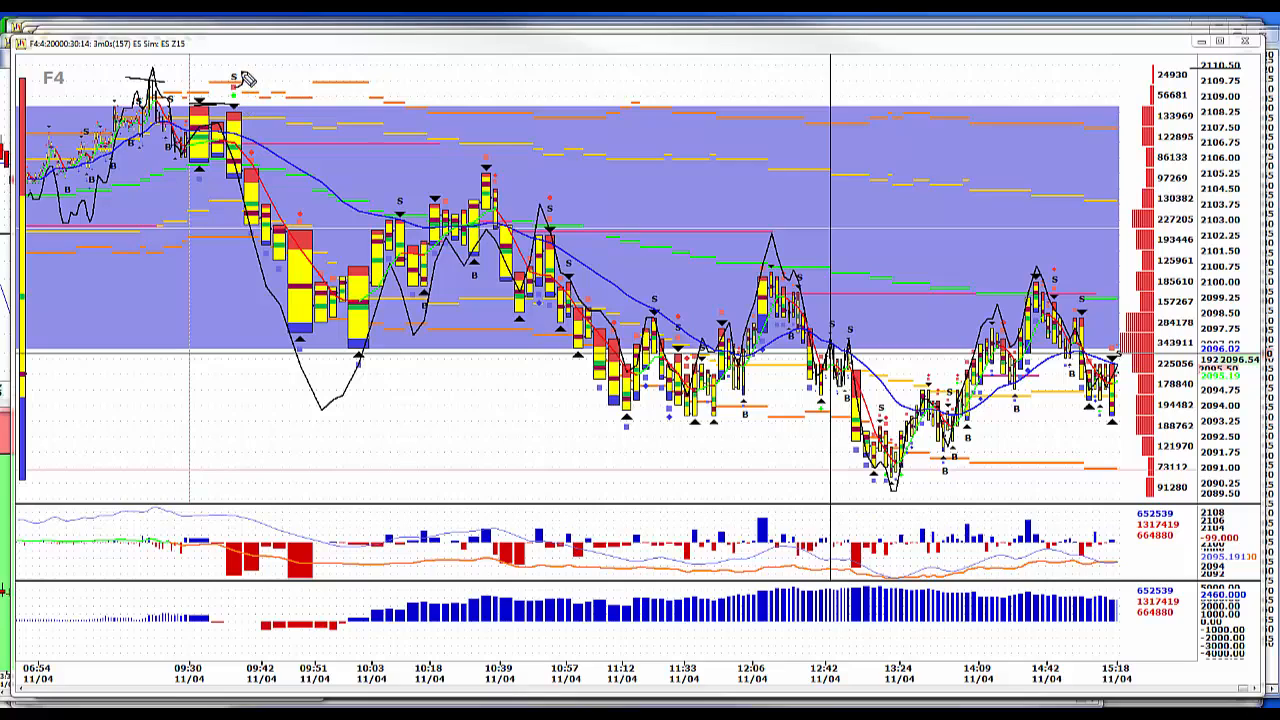
mouse_move(345, 398)
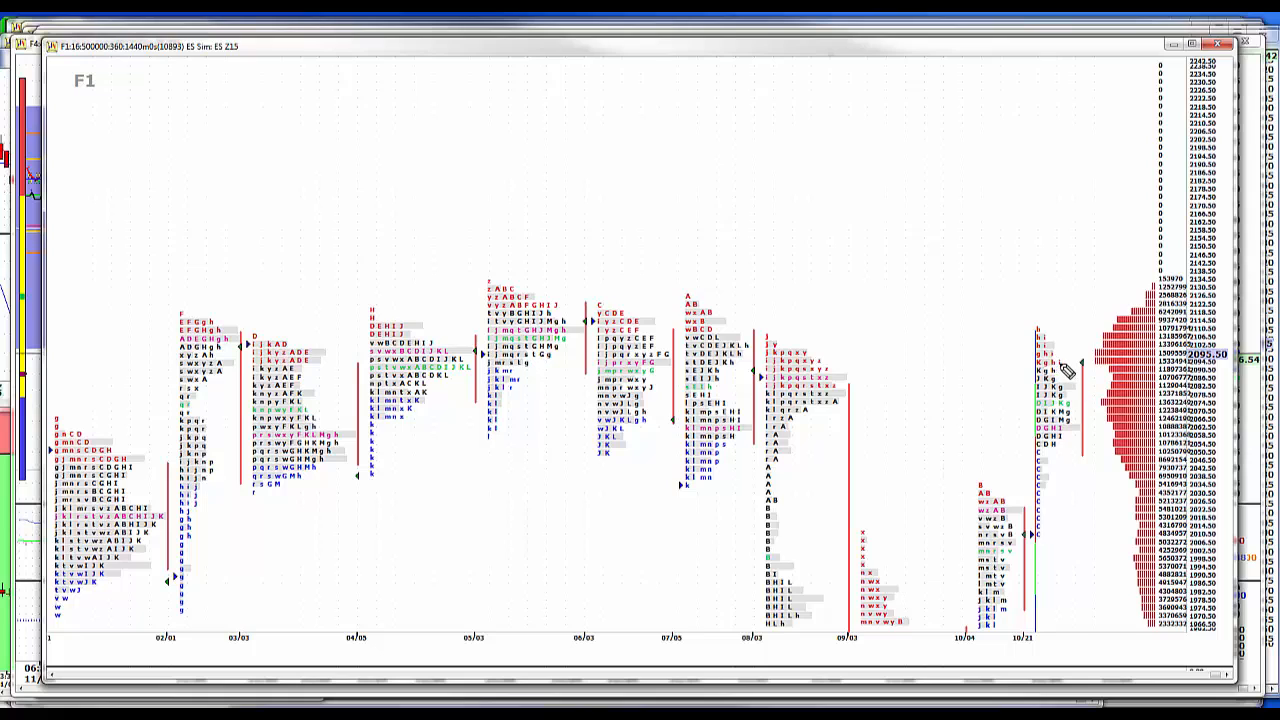
mouse_move(1055, 411)
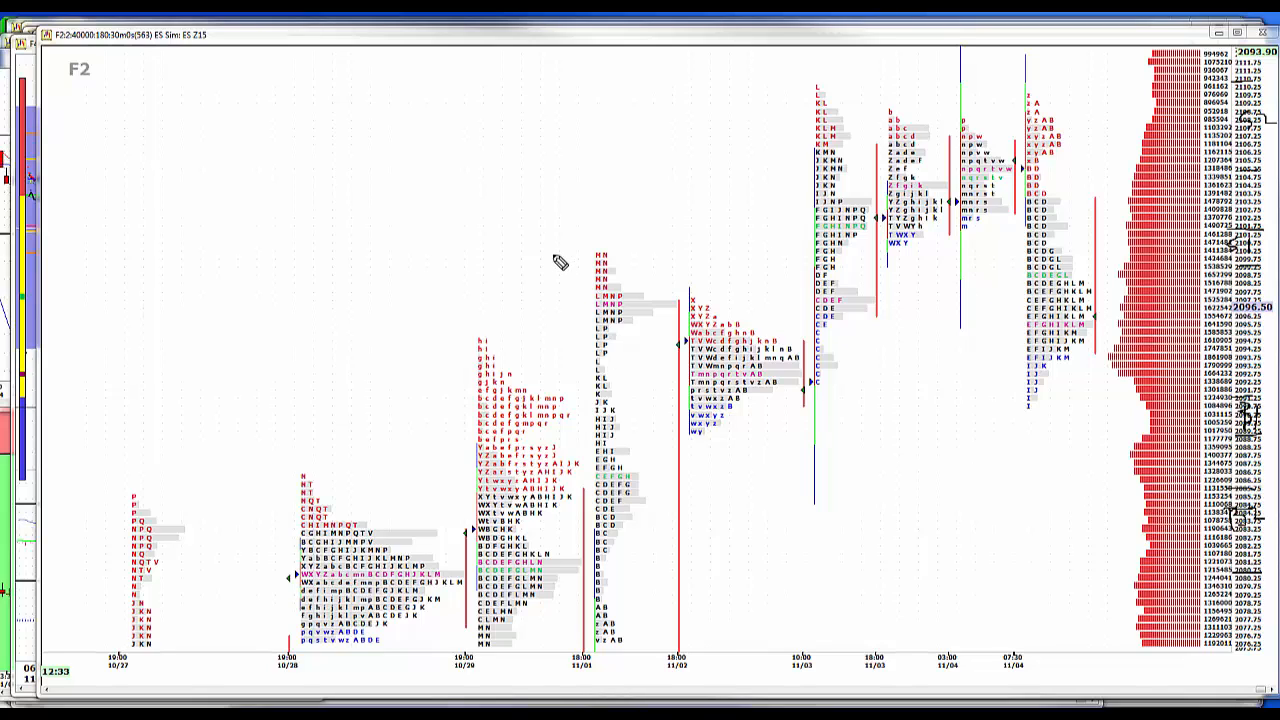
mouse_move(375, 110)
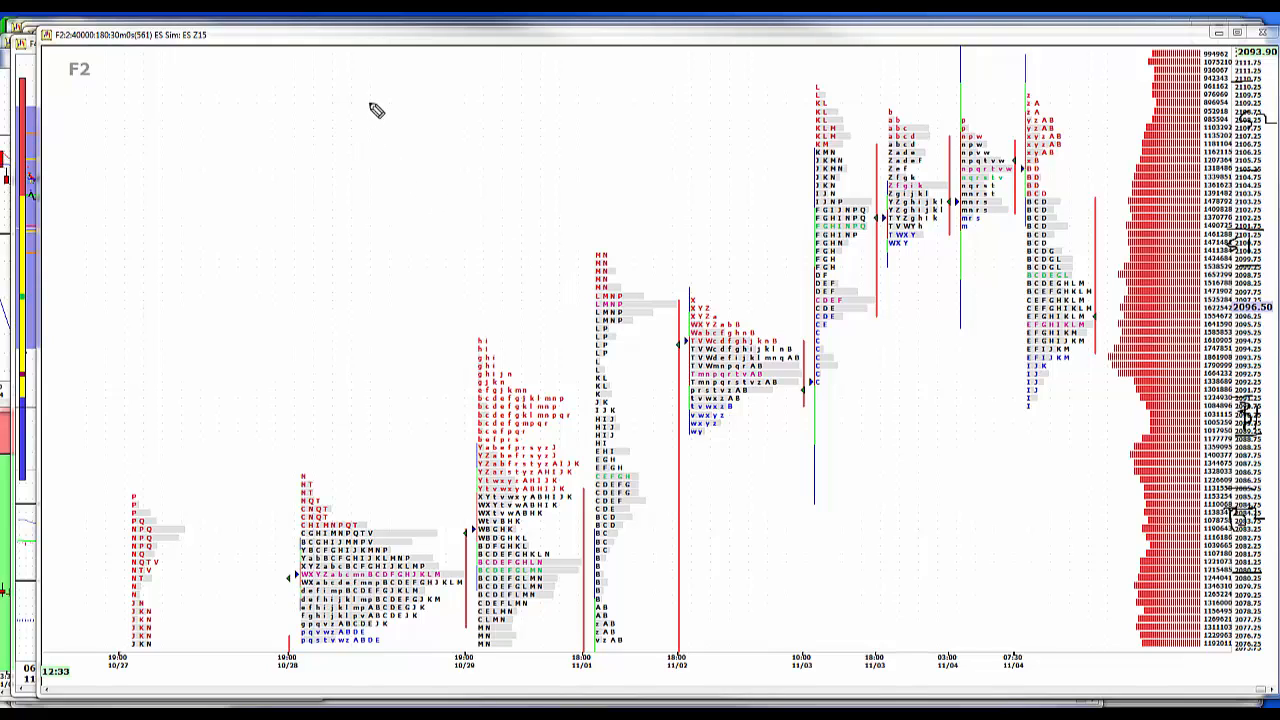
Step: Handwrite 'JC 262' in the blank upper-left of the ES profile chart
drag(375, 110, 420, 100)
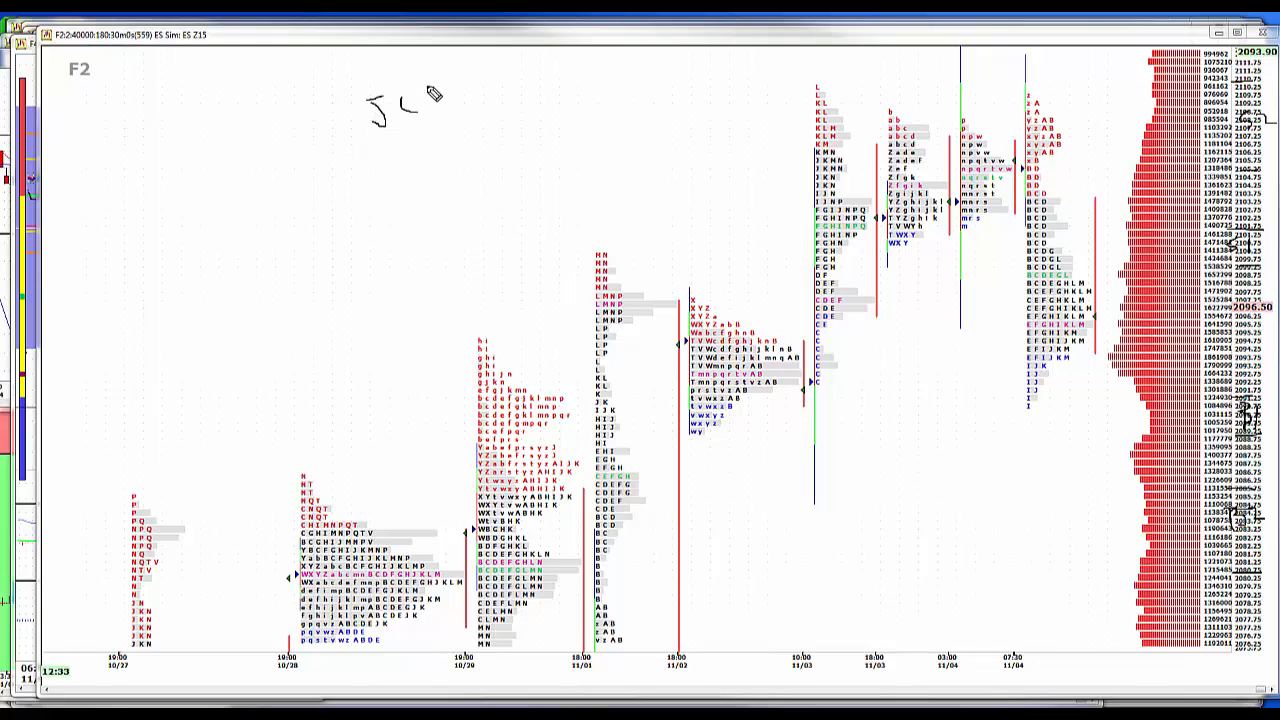
drag(445, 100, 480, 105)
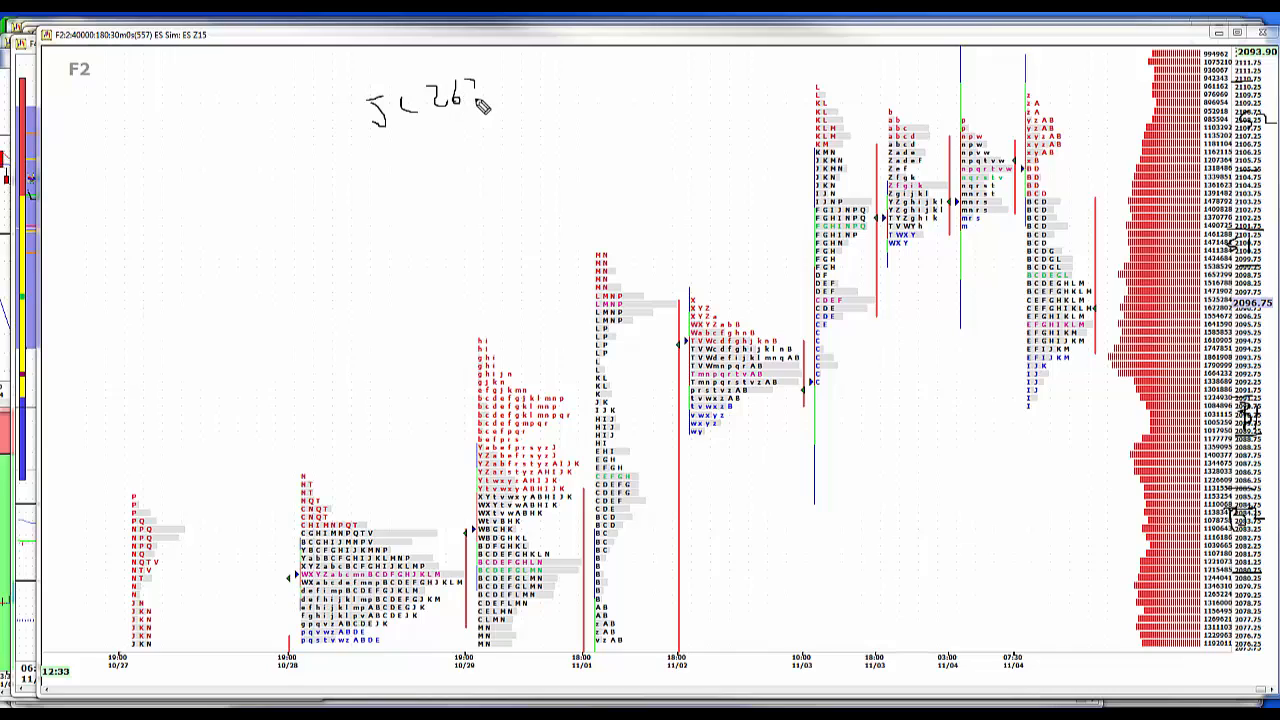
mouse_move(415, 185)
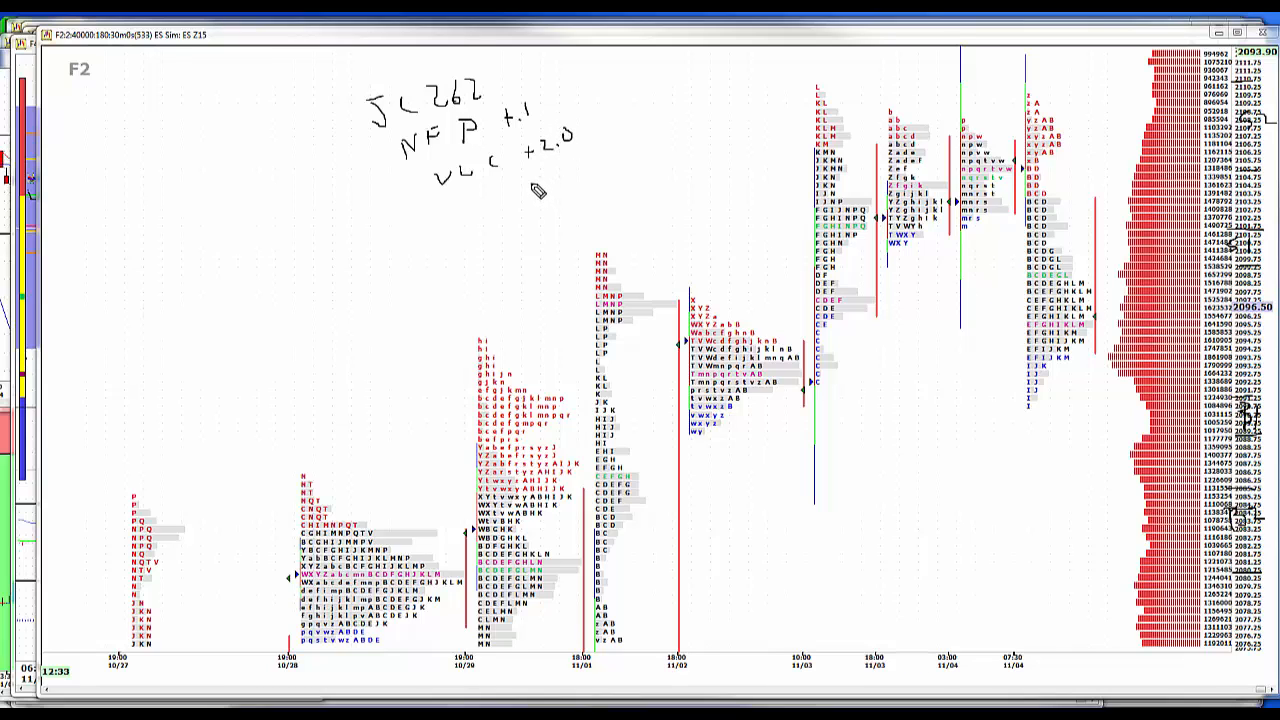
mouse_move(533, 183)
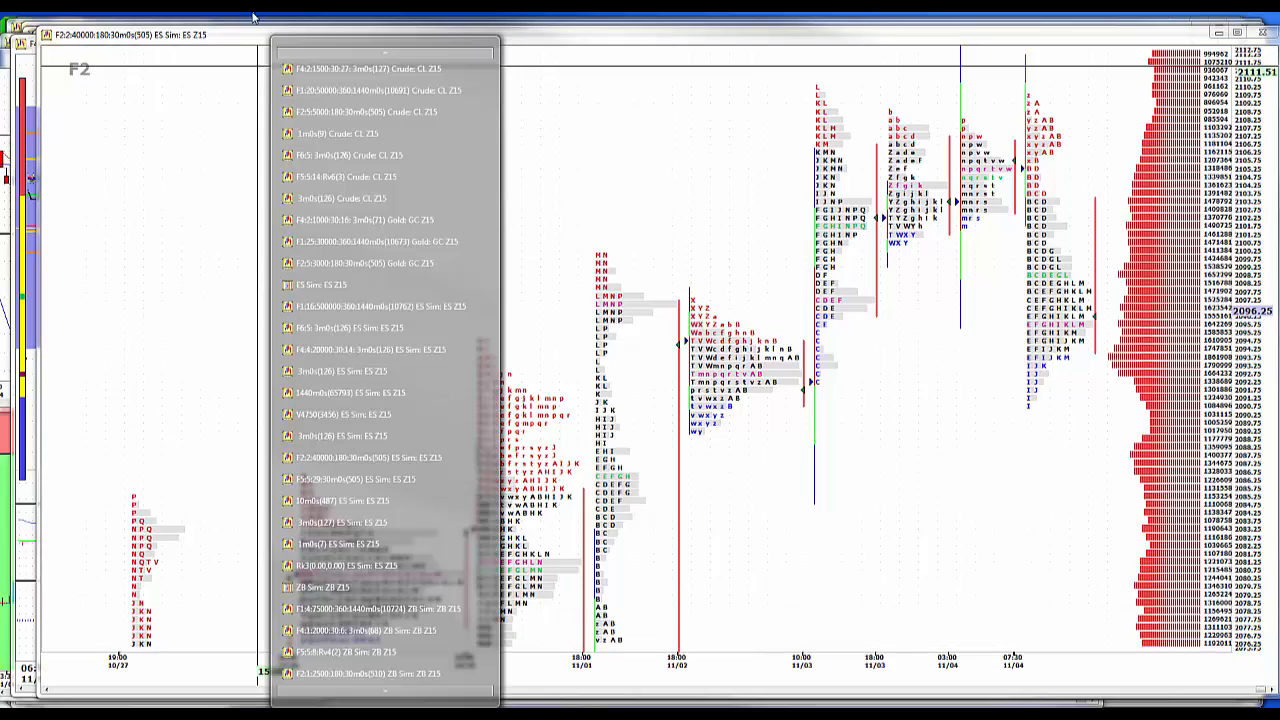
Step: Scroll the window list down toward the ZN Z15 30-minute chart
scroll(down, 3)
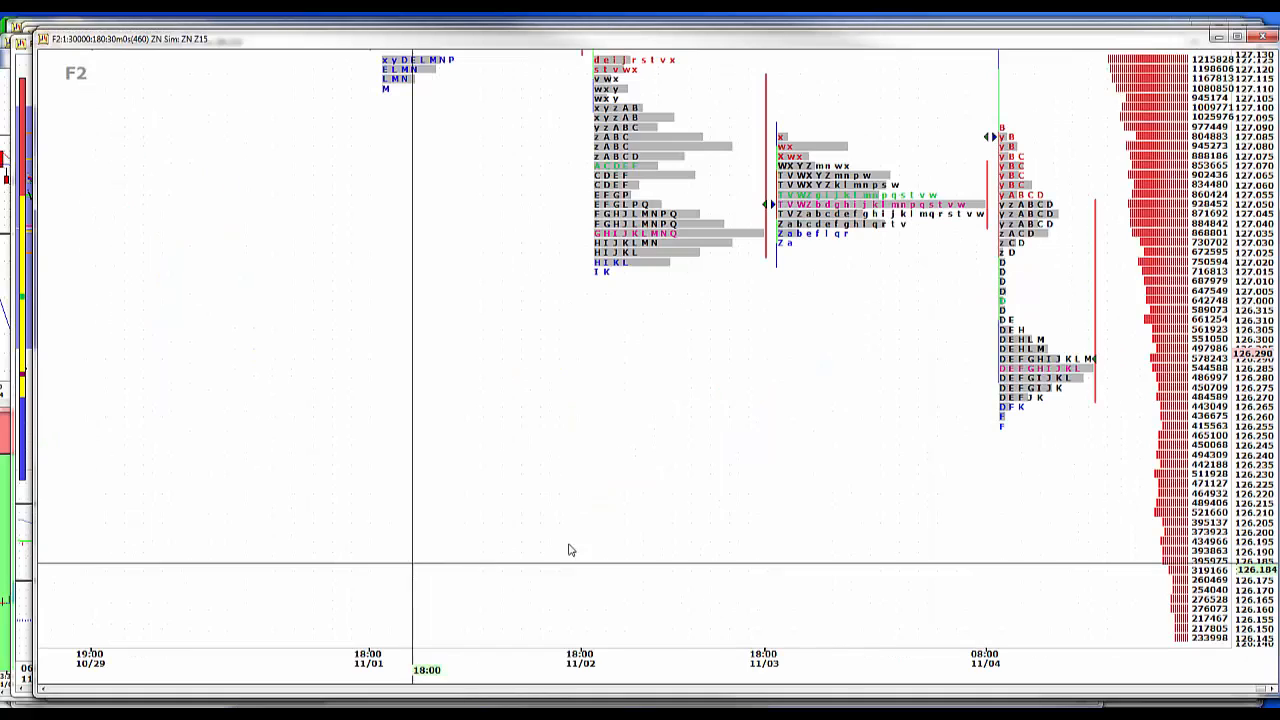
mouse_move(1060, 220)
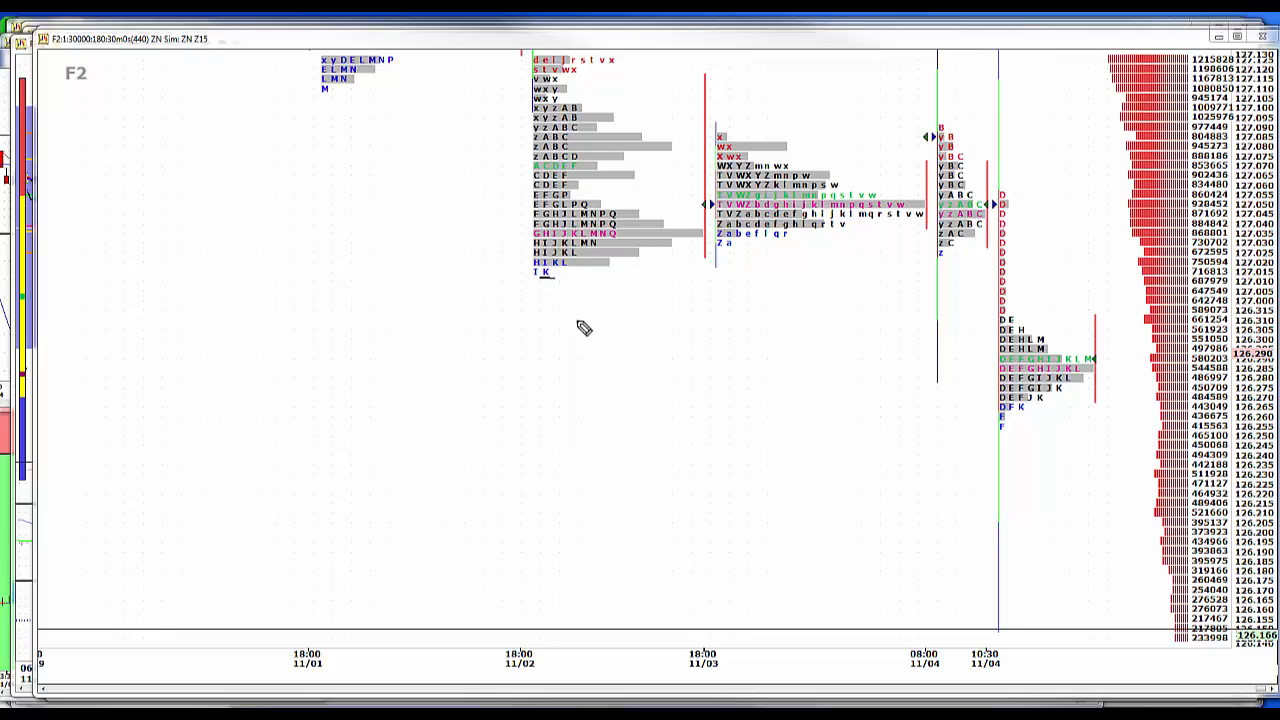
mouse_move(591, 345)
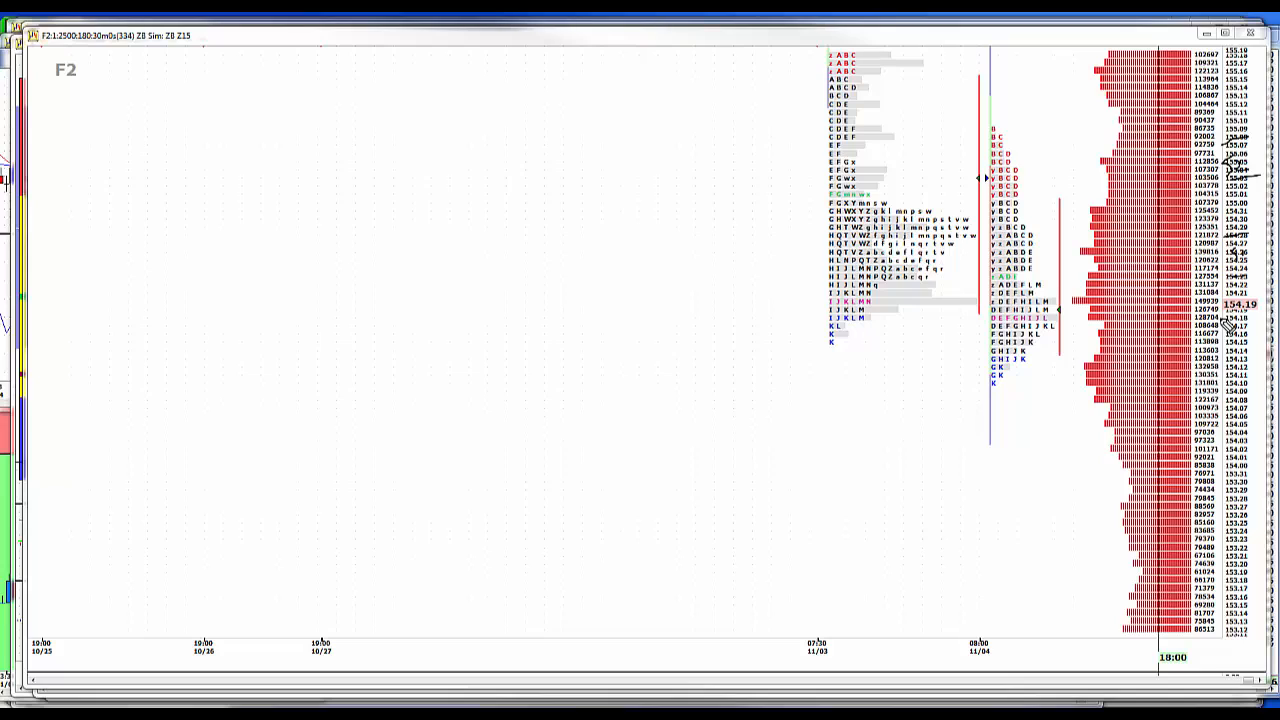
mouse_move(1147, 392)
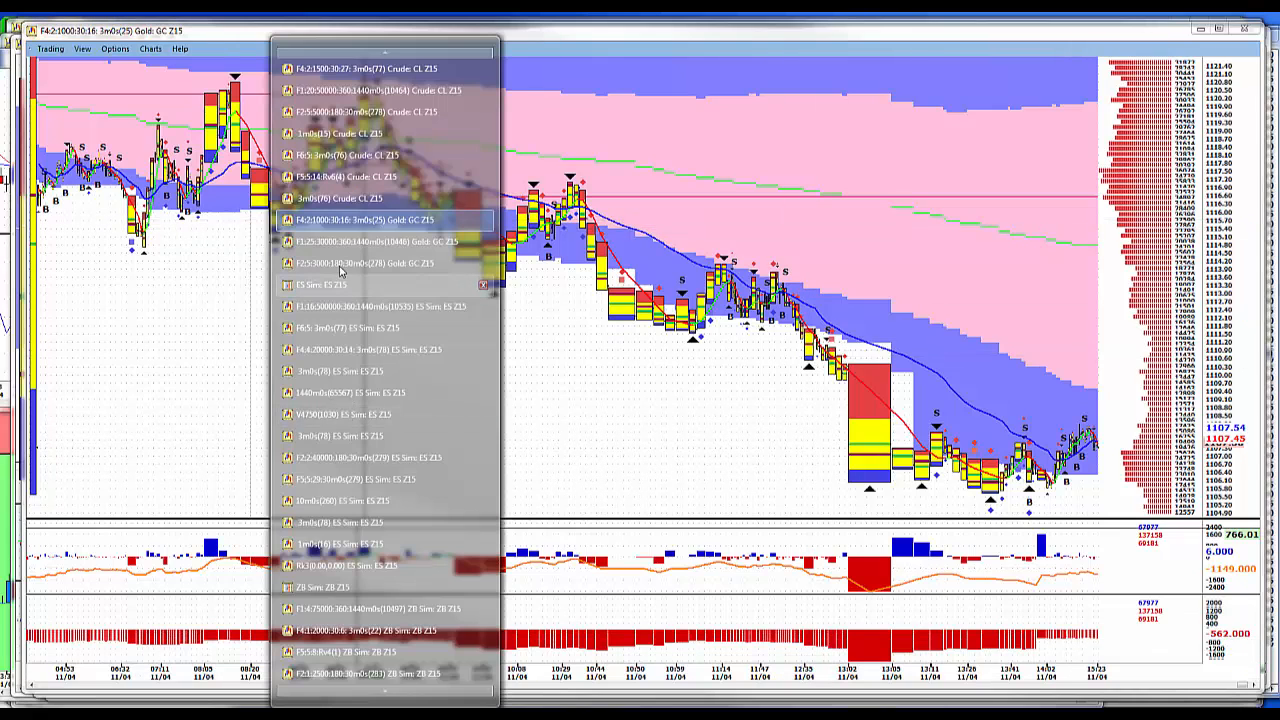
Step: Switch to the Gold GC Z15 30-minute market-profile chart
click(372, 241)
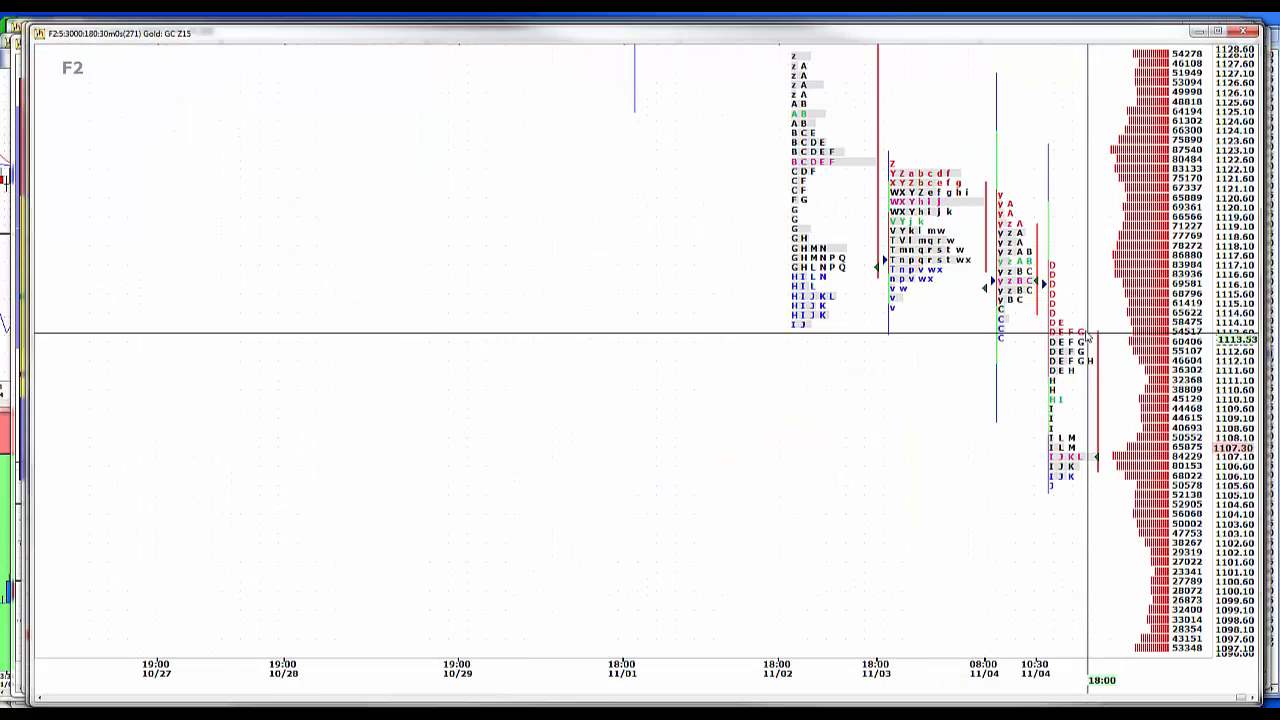
mouse_move(1100, 420)
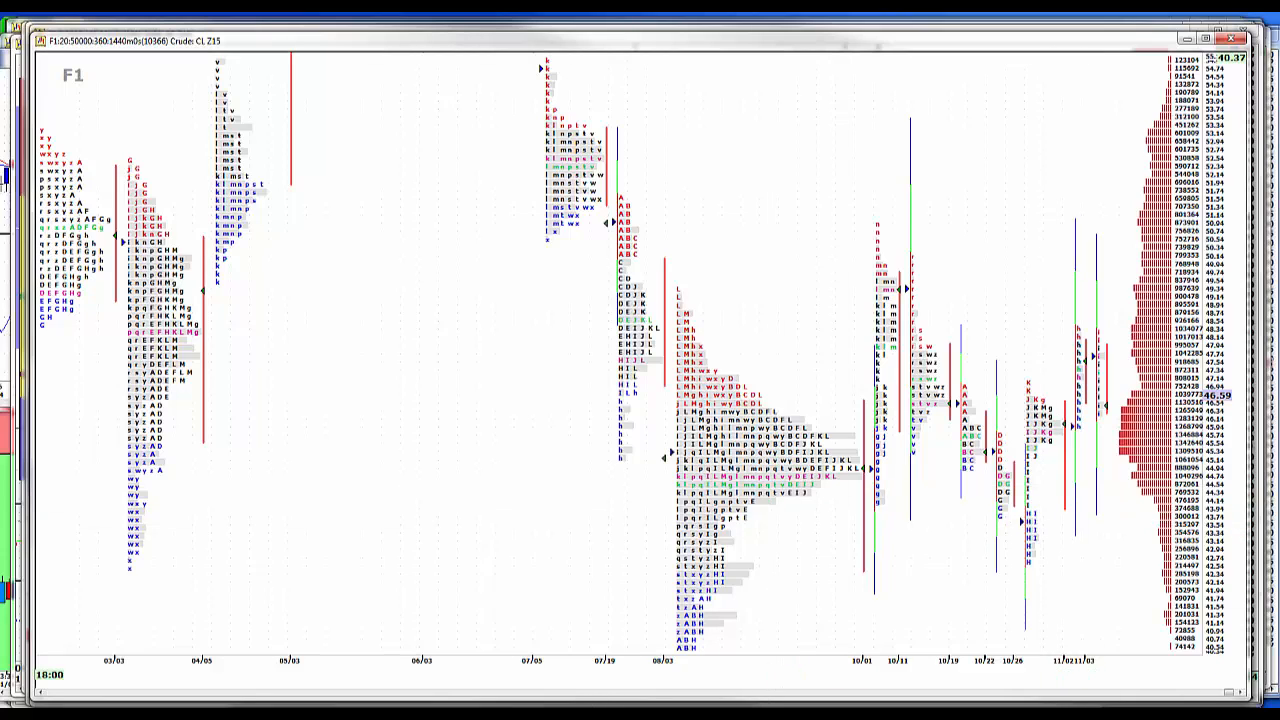
Step: Bring up the chart window list over the Crude CL Z15 30-minute chart
click(40, 40)
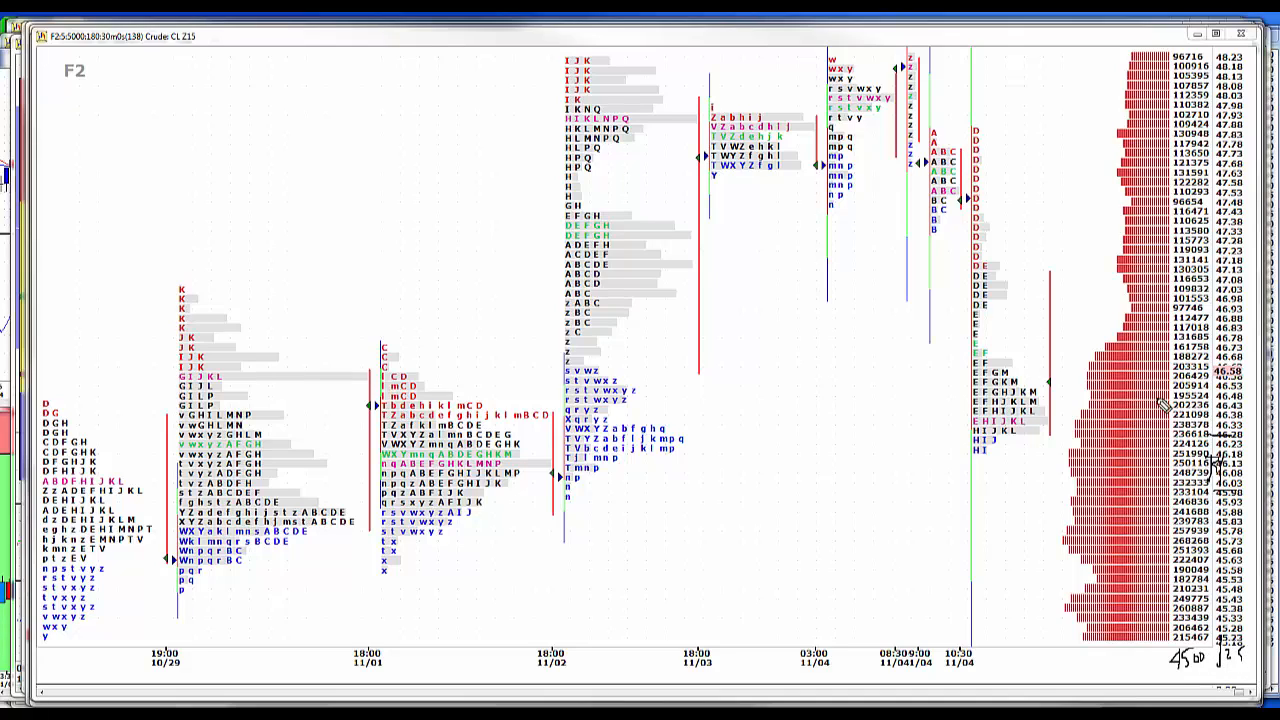
mouse_move(925, 248)
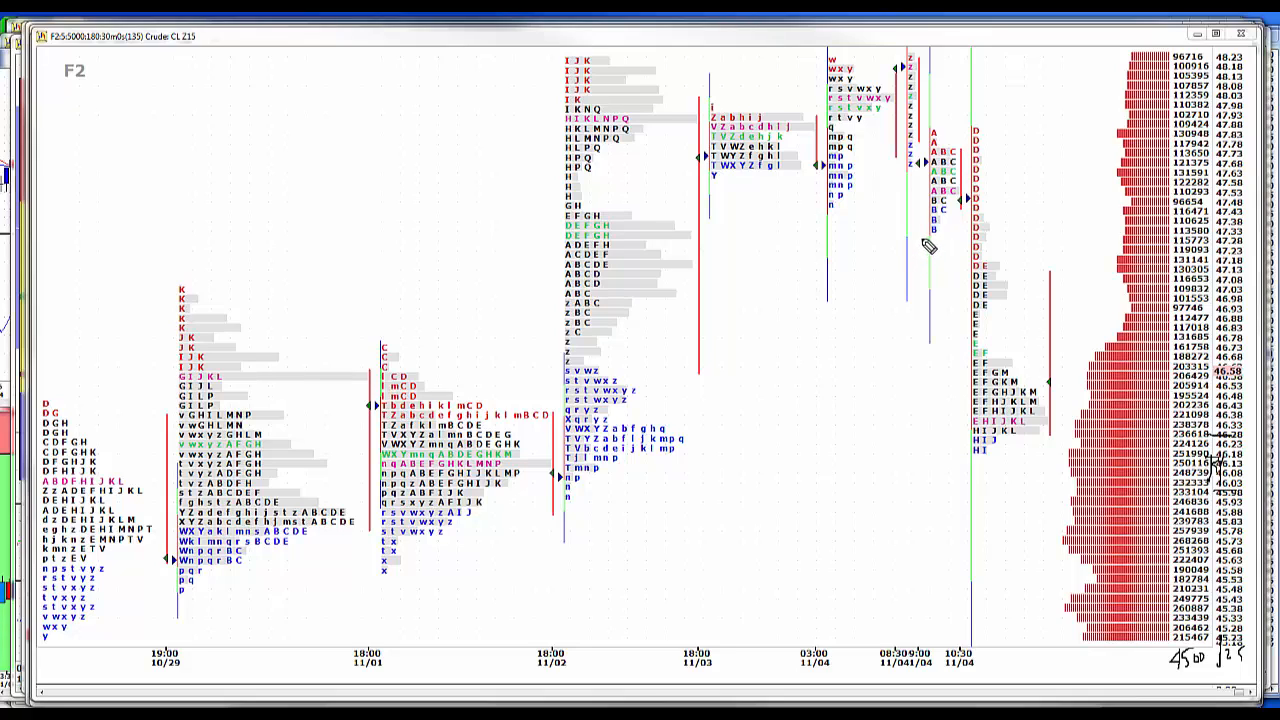
mouse_move(1120, 230)
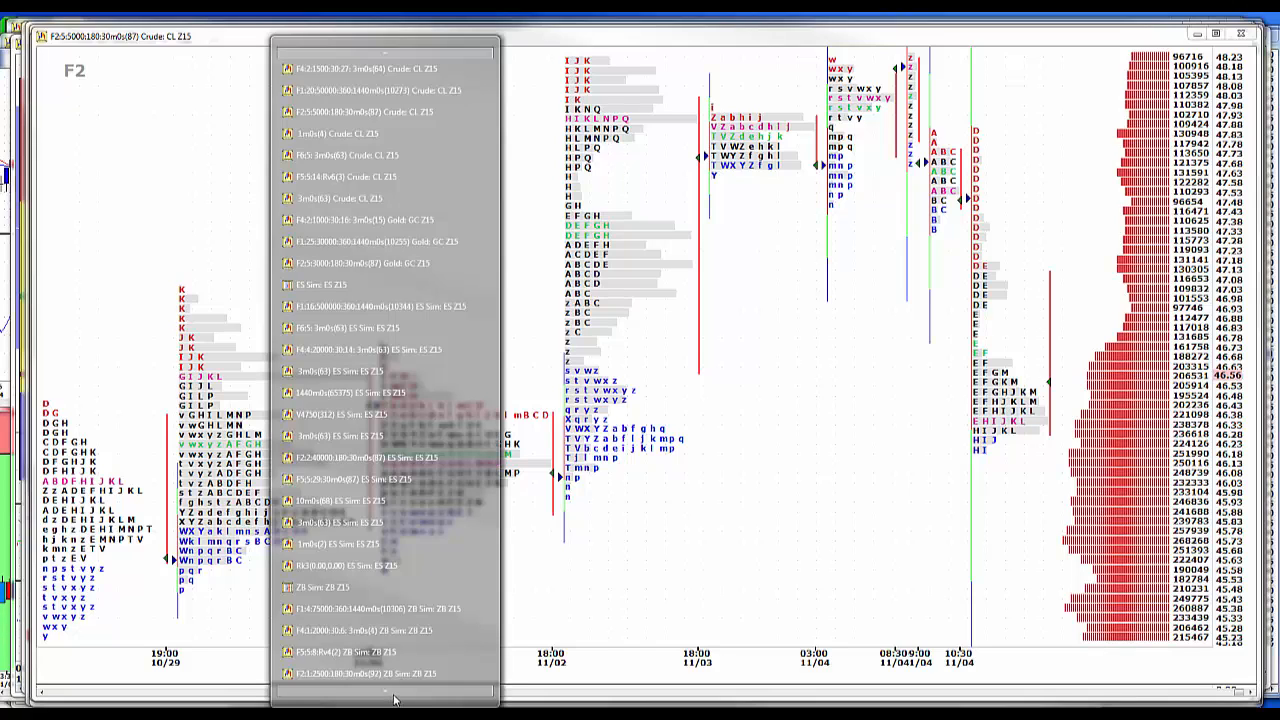
Step: Scroll the window list down to the F1 6E Z15 1440-minute chart
scroll(down, 3)
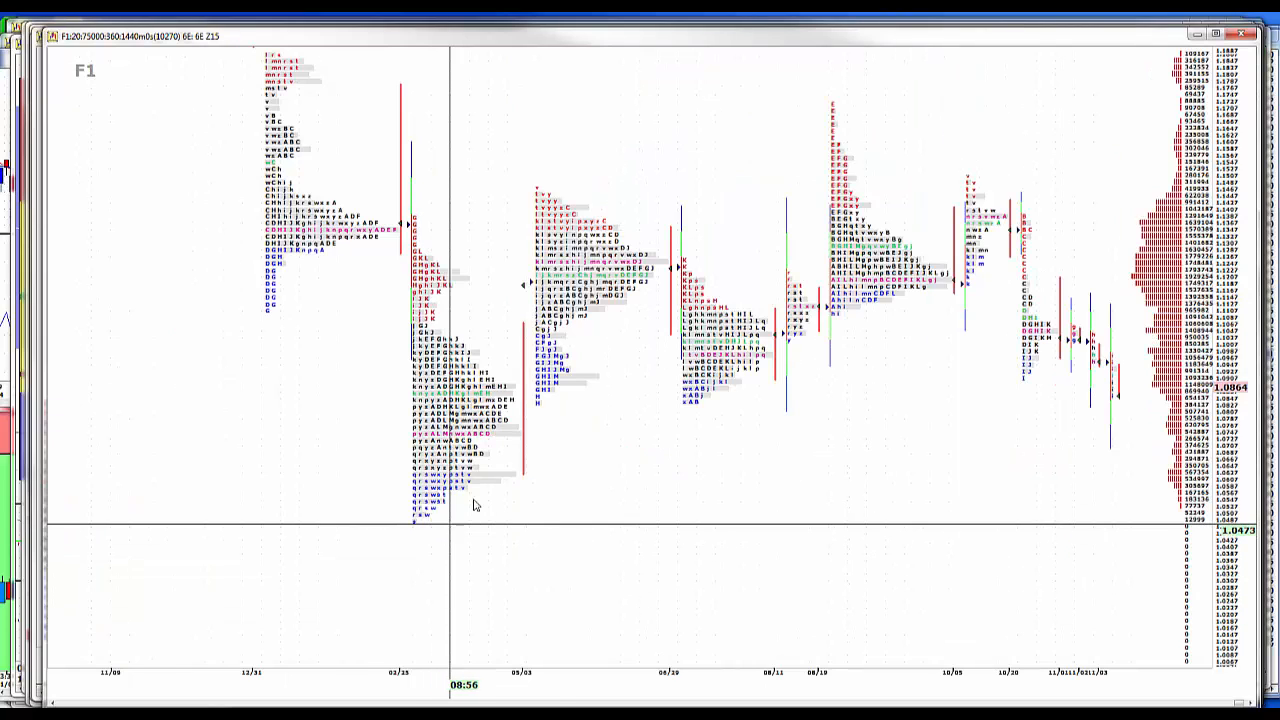
mouse_move(557, 410)
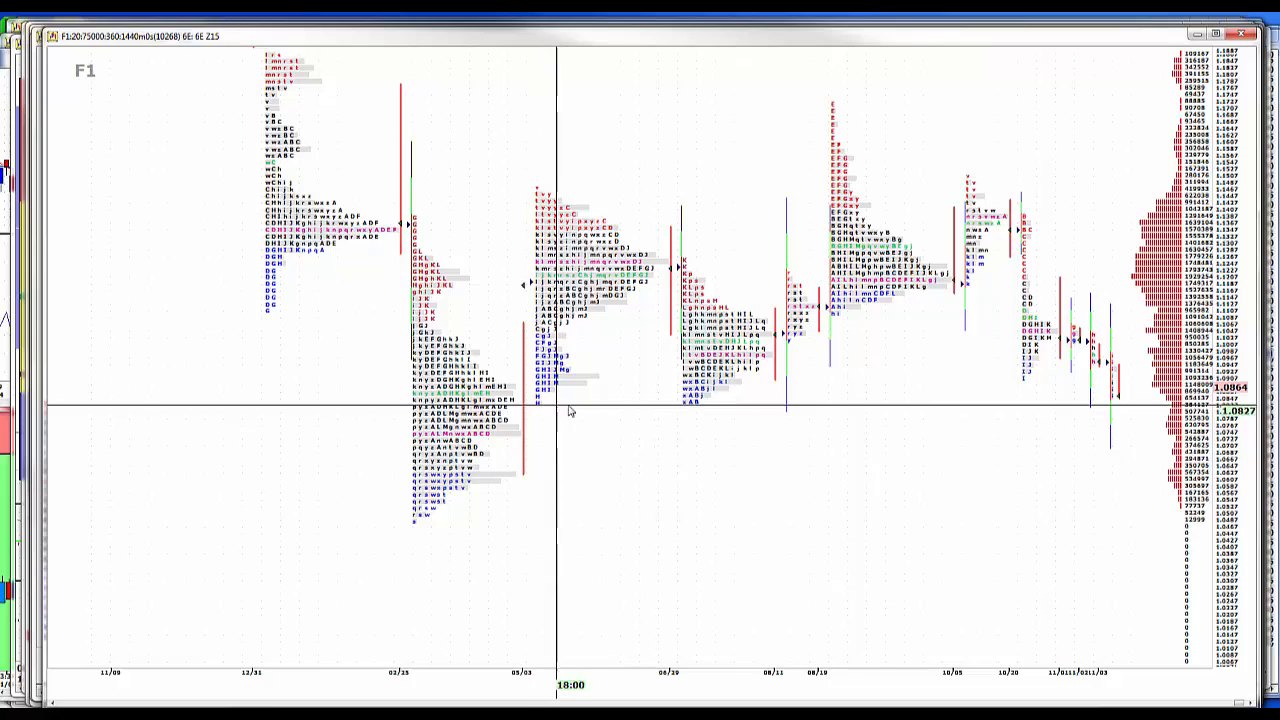
mouse_move(680, 410)
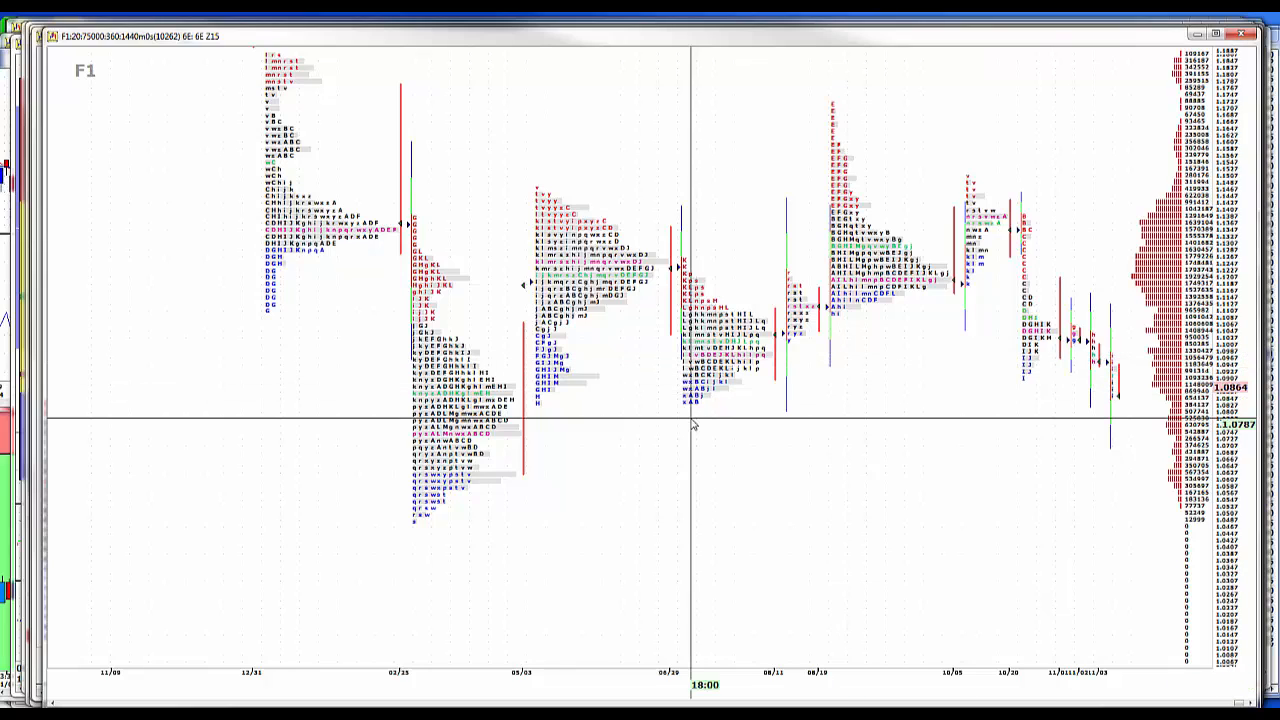
mouse_move(700, 412)
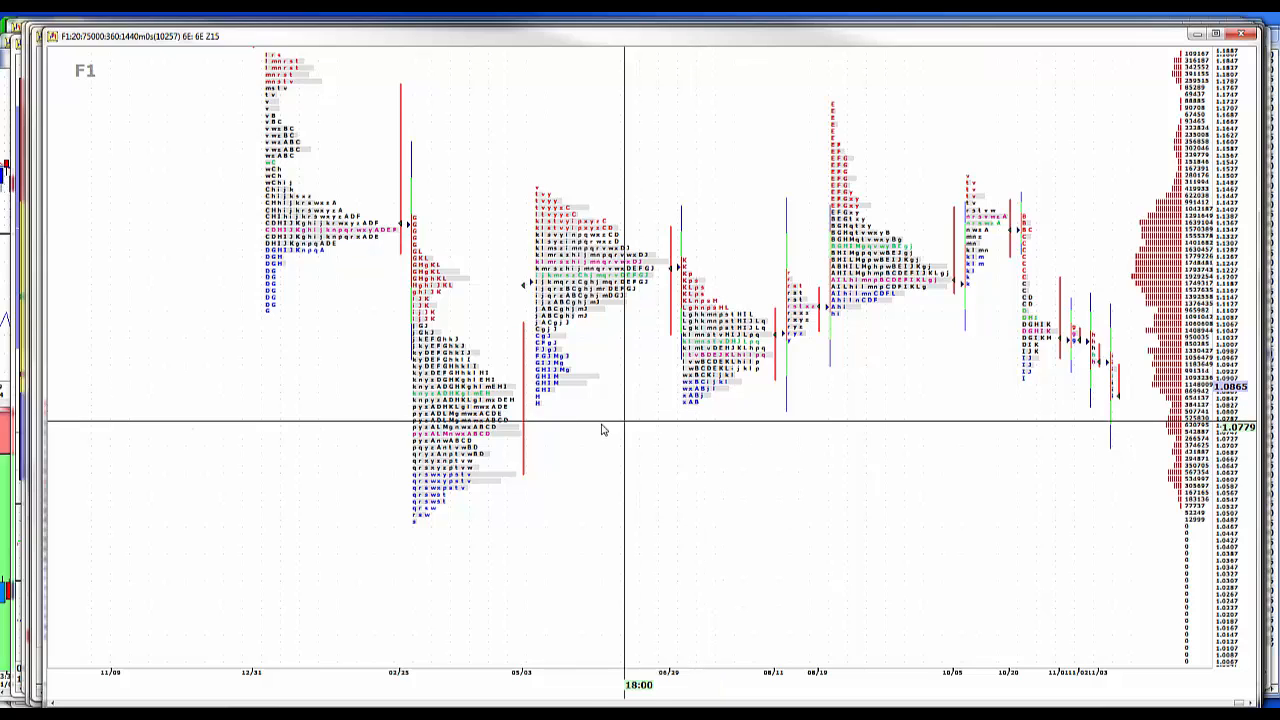
mouse_move(483, 458)
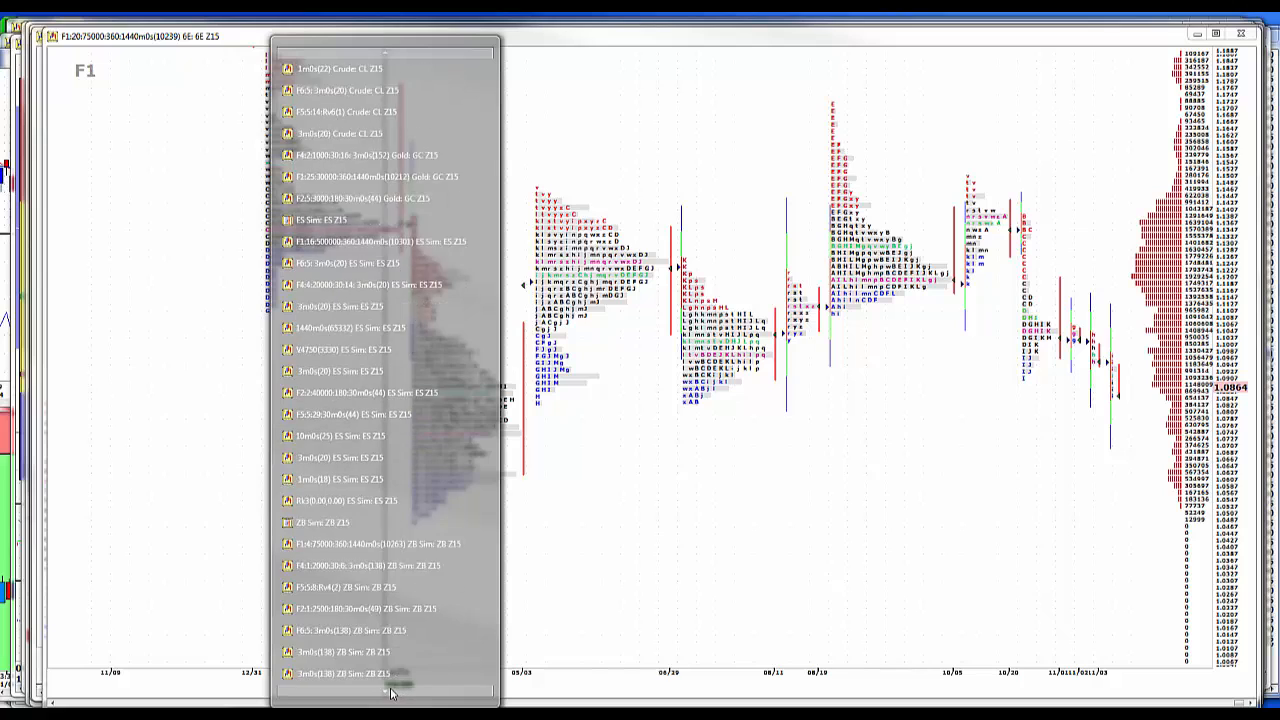
Step: Scroll to the 6E entries and select the F2 6E Z15 30-minute chart
scroll(down, 3)
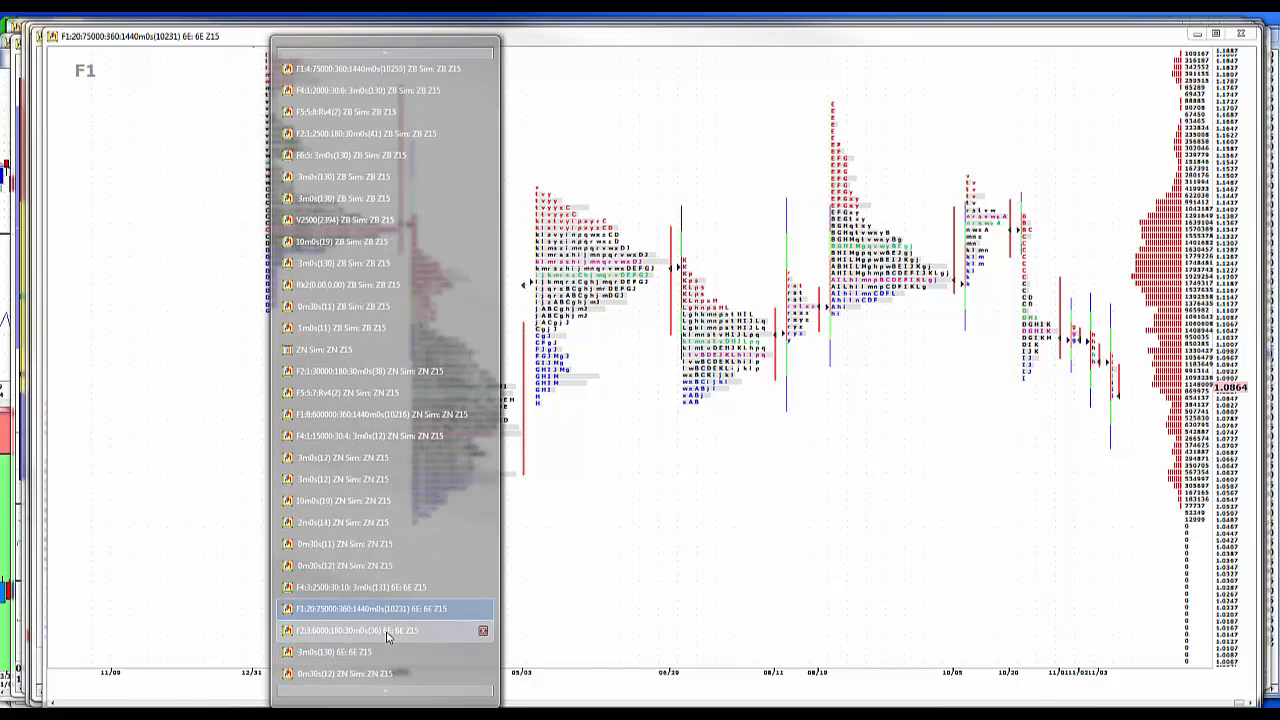
click(350, 630)
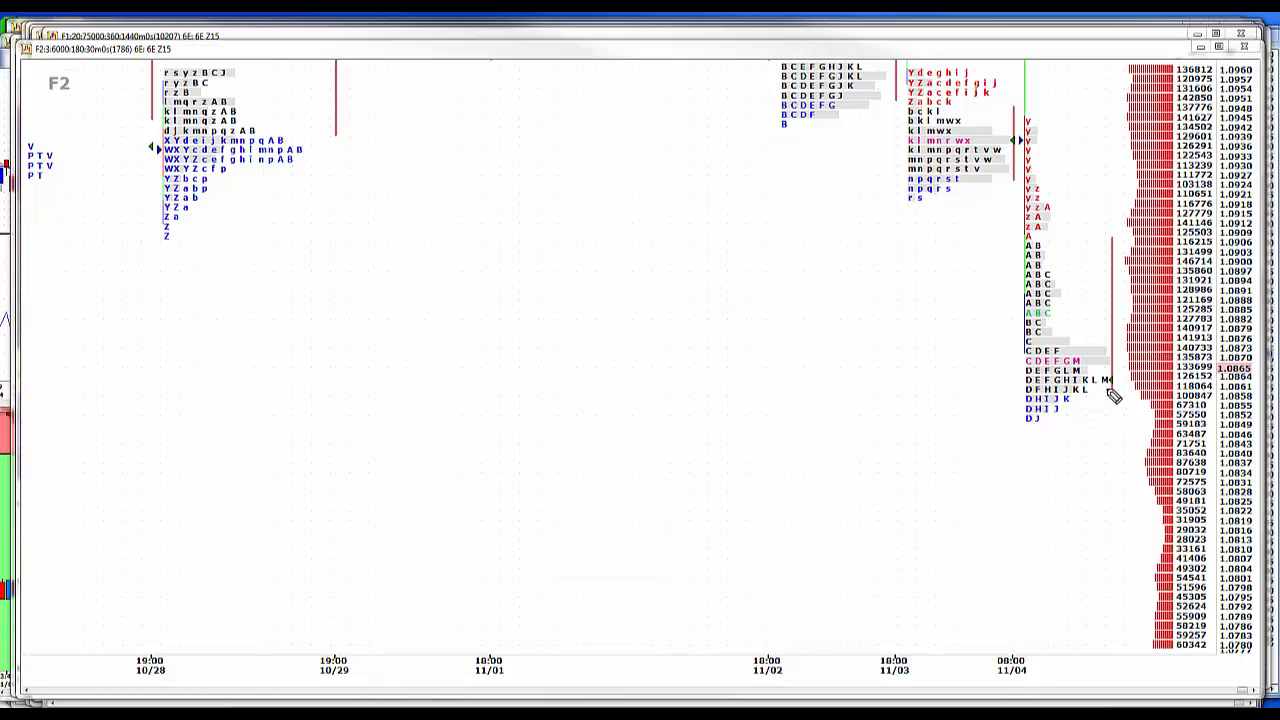
mouse_move(530, 282)
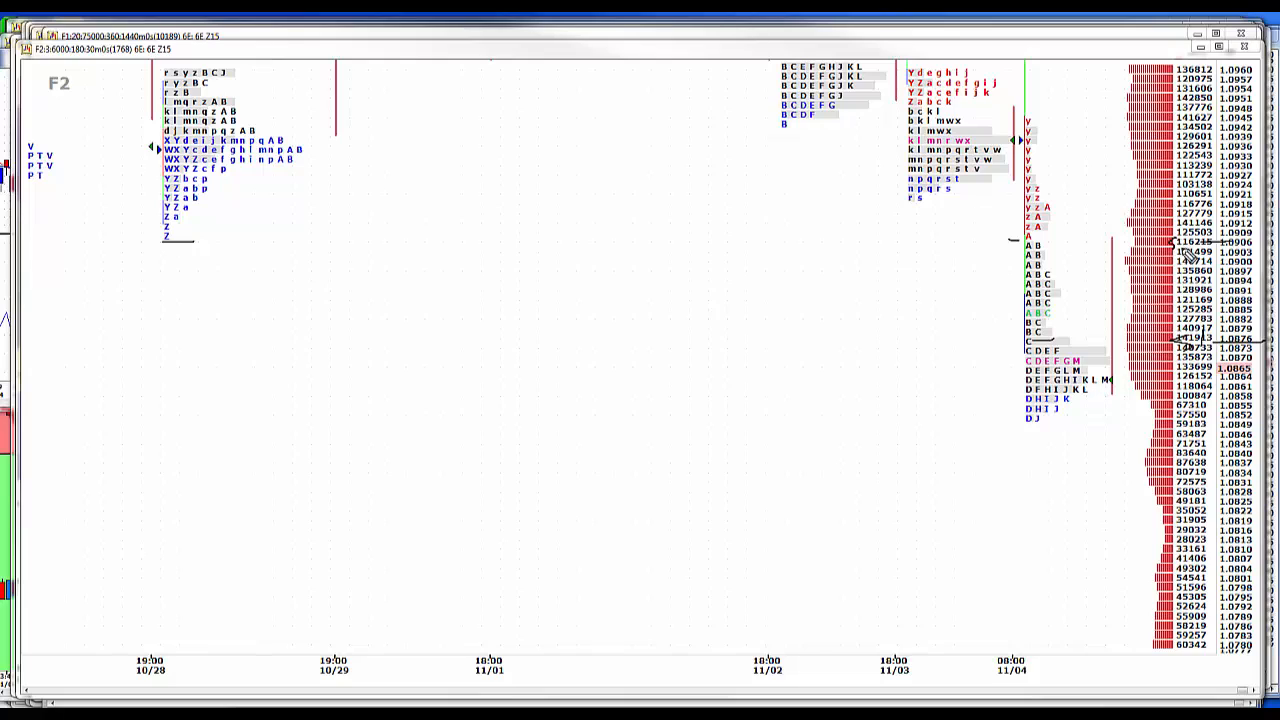
mouse_move(1240, 500)
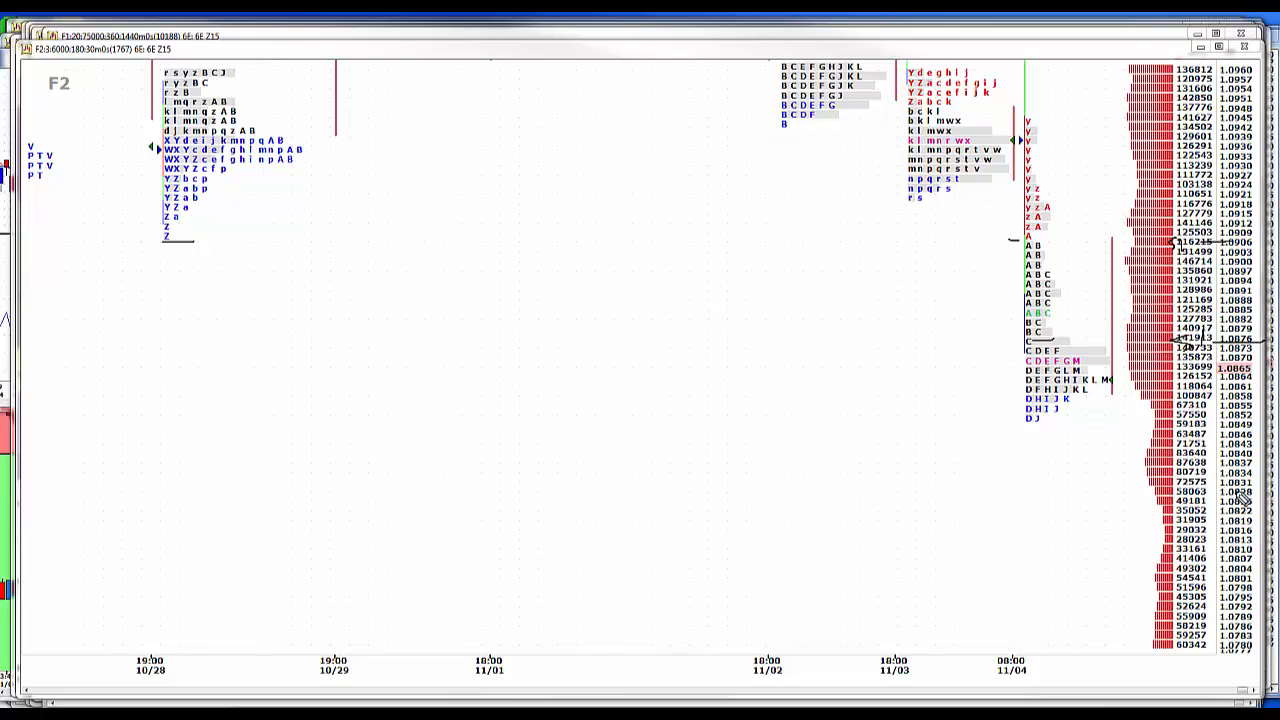
mouse_move(1245, 497)
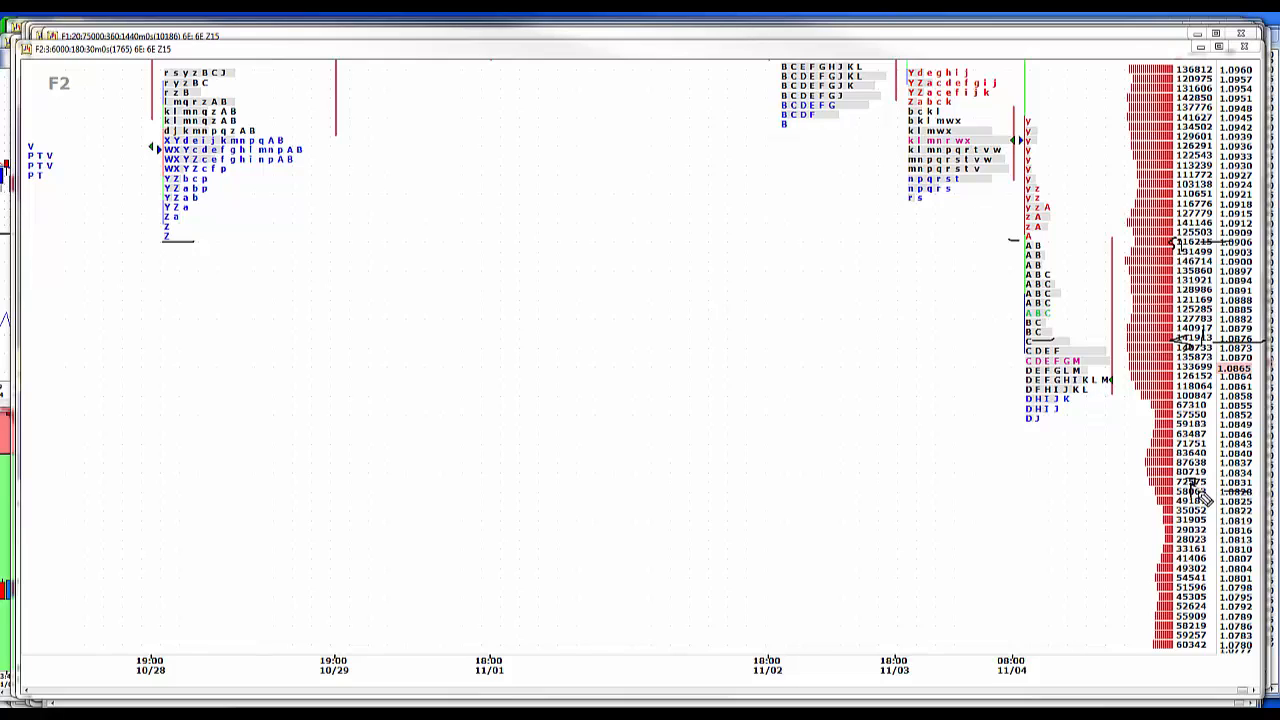